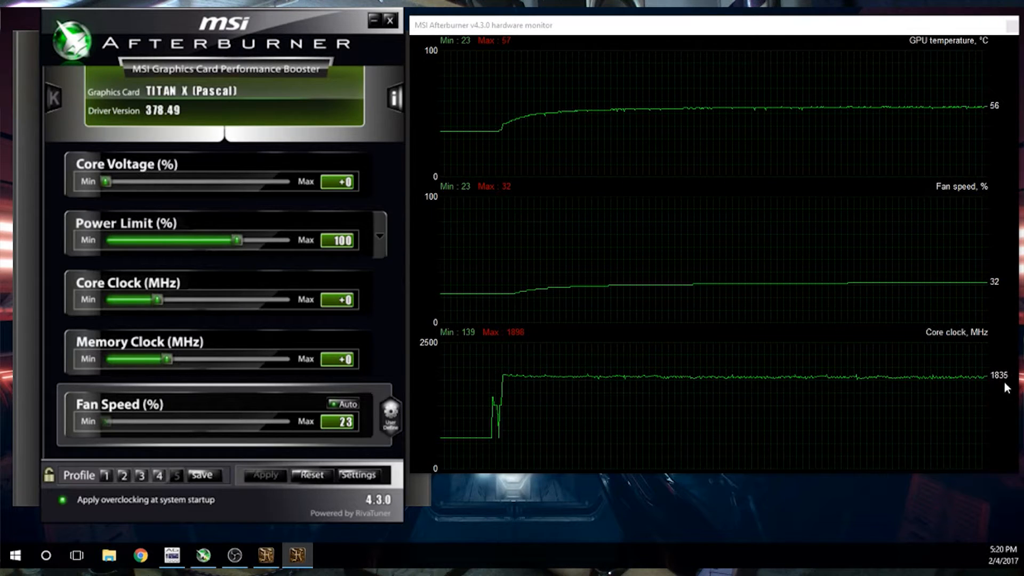
pyautogui.moveTo(634, 374)
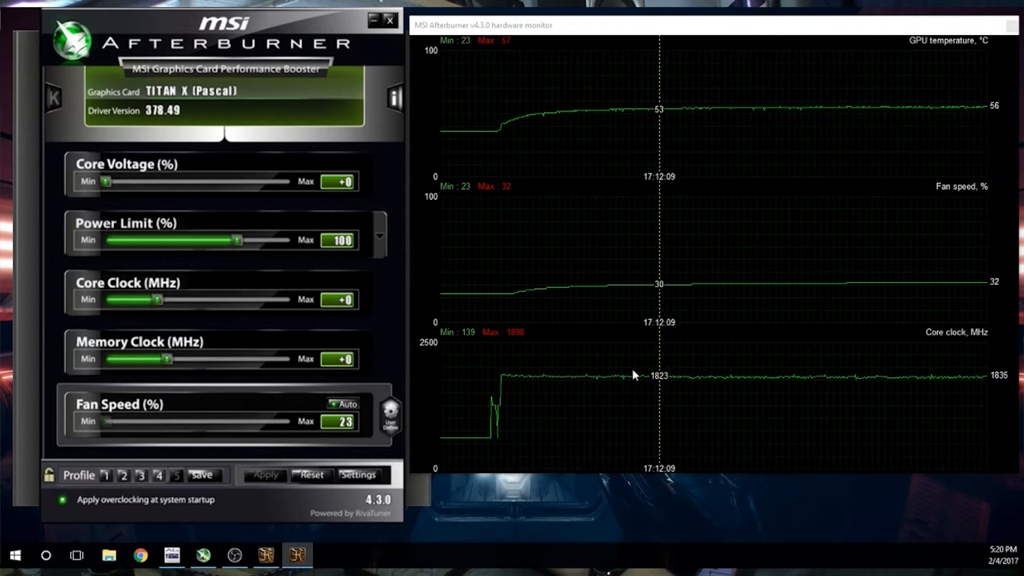
pyautogui.moveTo(516, 346)
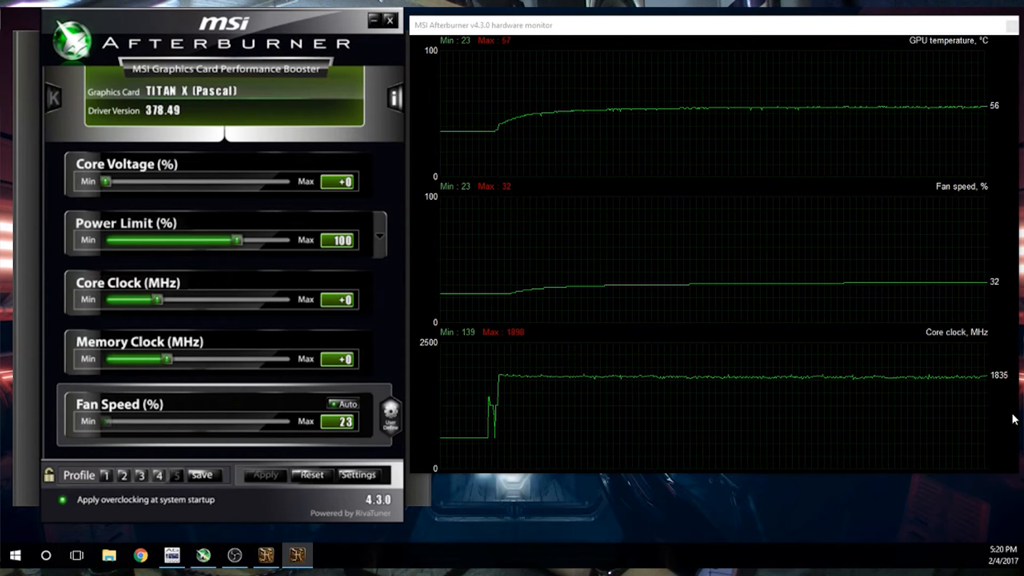
pyautogui.moveTo(846, 292)
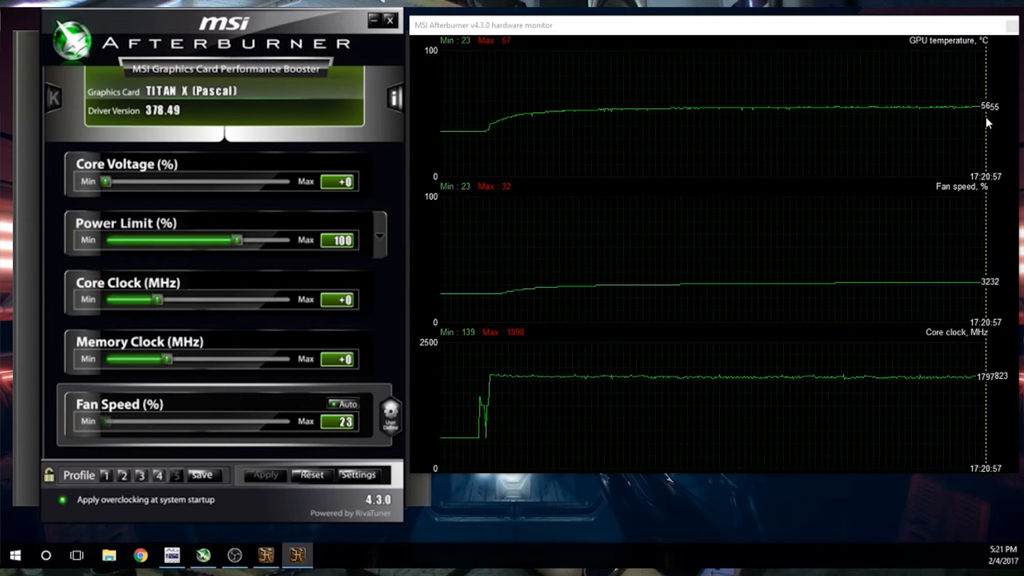
pyautogui.moveTo(554, 327)
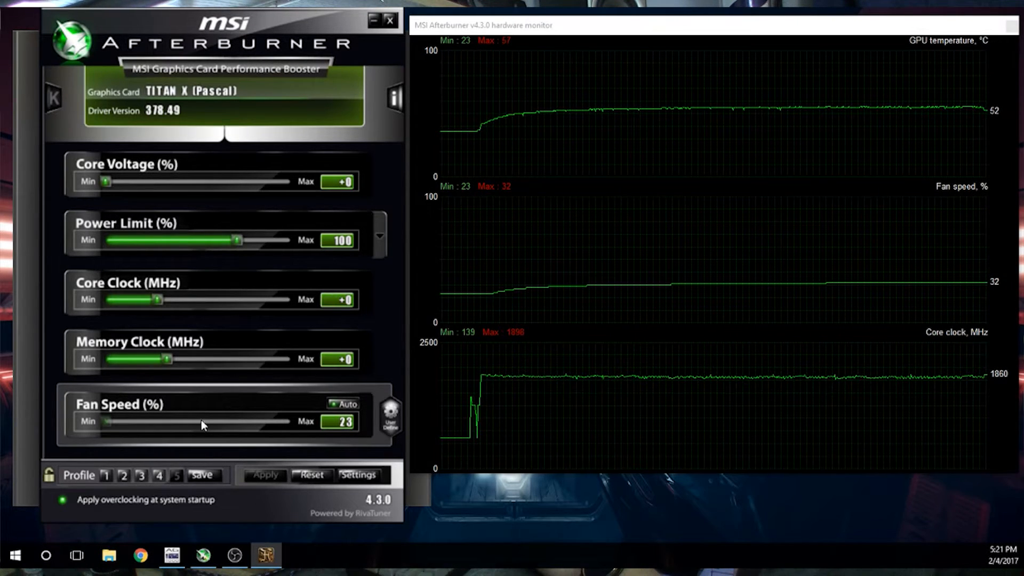
# - Load Profile 4 (+100 voltage, 120 power, +275 core, +400 memory) and apply it to the card
pyautogui.click(158, 475)
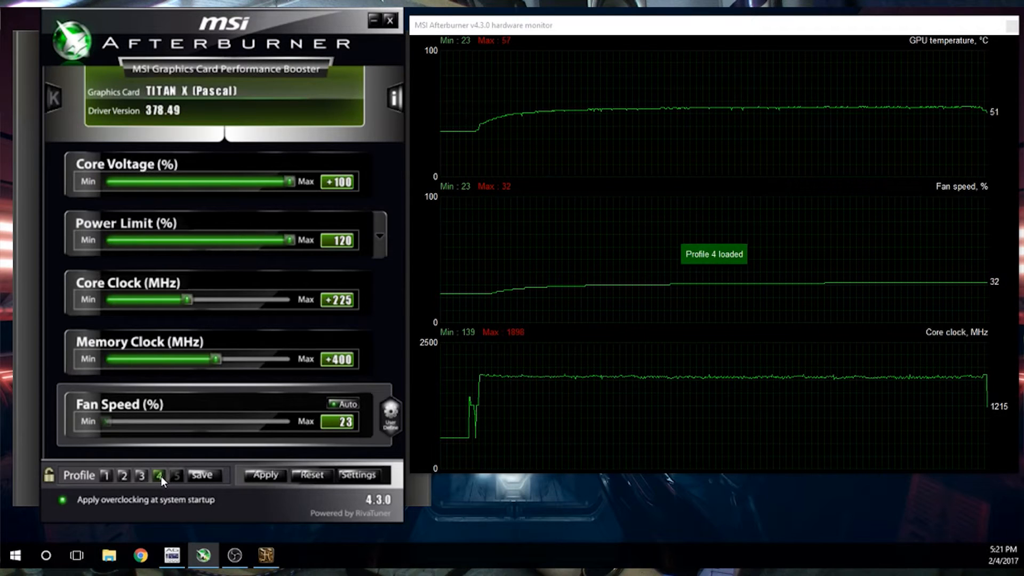
pyautogui.click(263, 474)
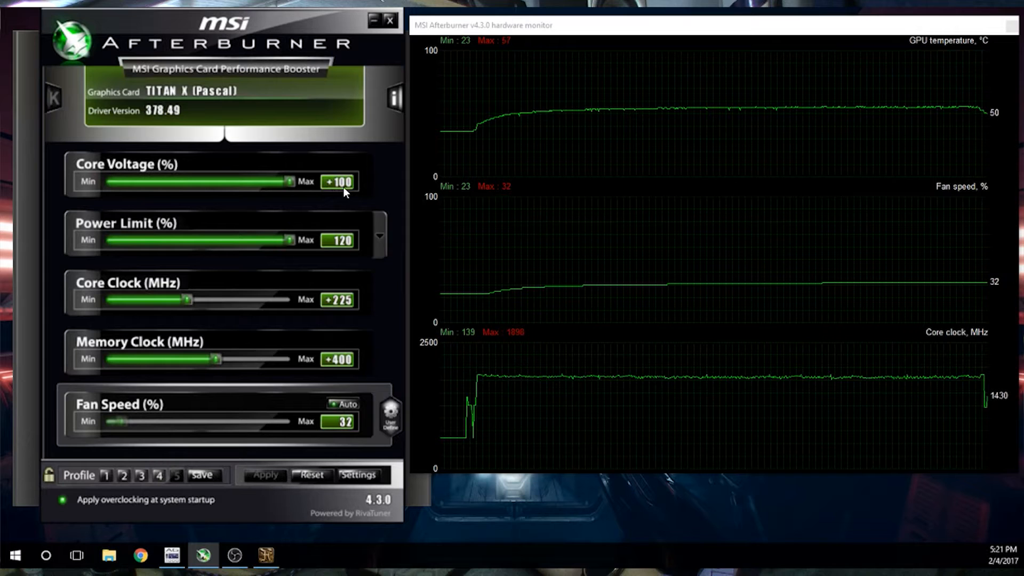
pyautogui.moveTo(339, 182)
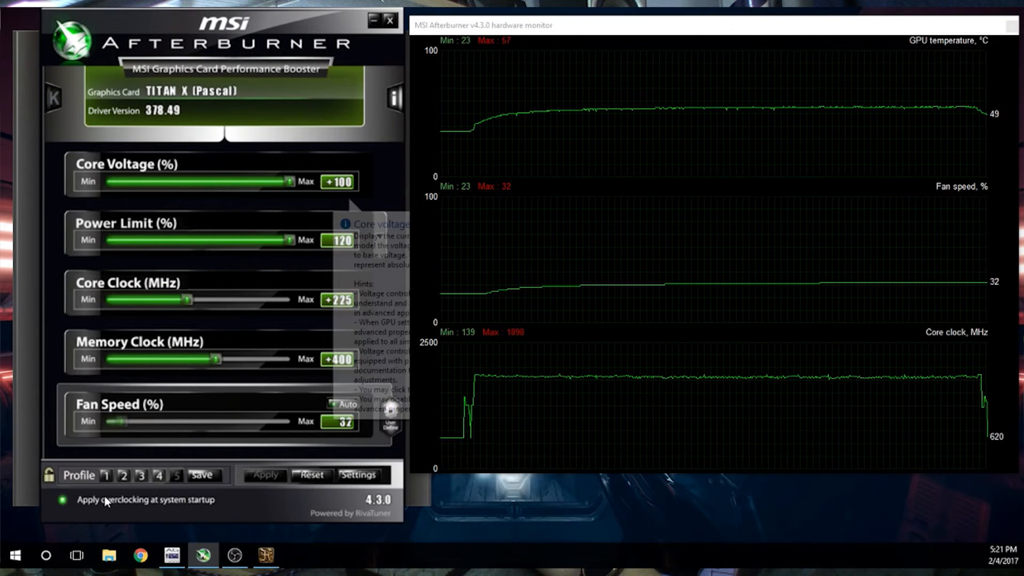
pyautogui.moveTo(384, 238)
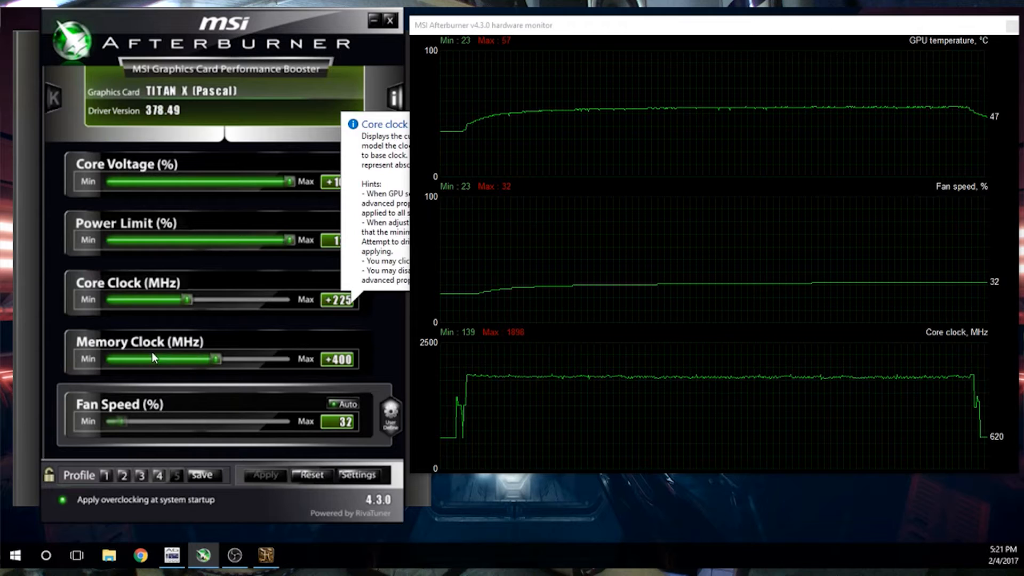
pyautogui.moveTo(345, 366)
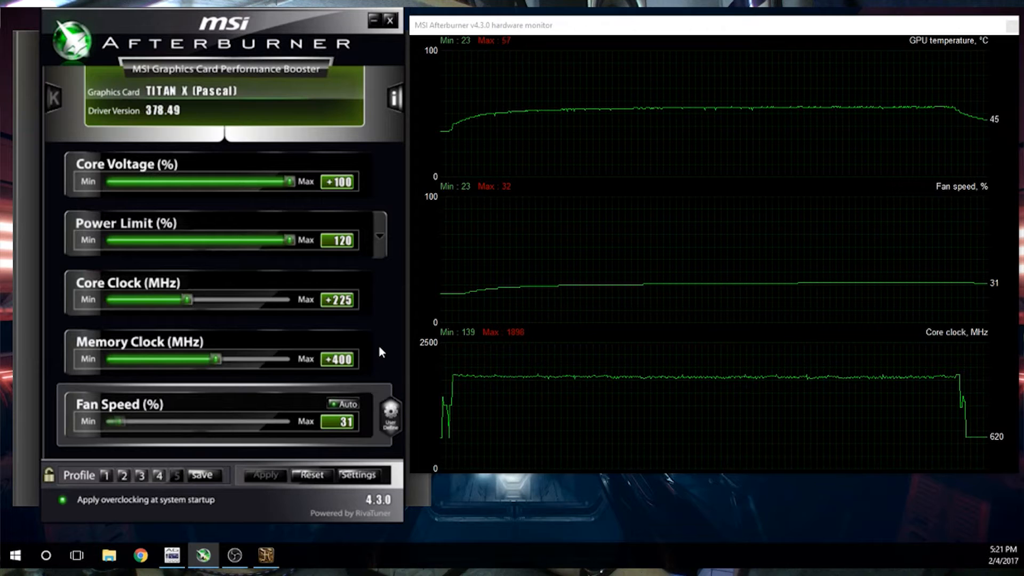
pyautogui.moveTo(766, 162)
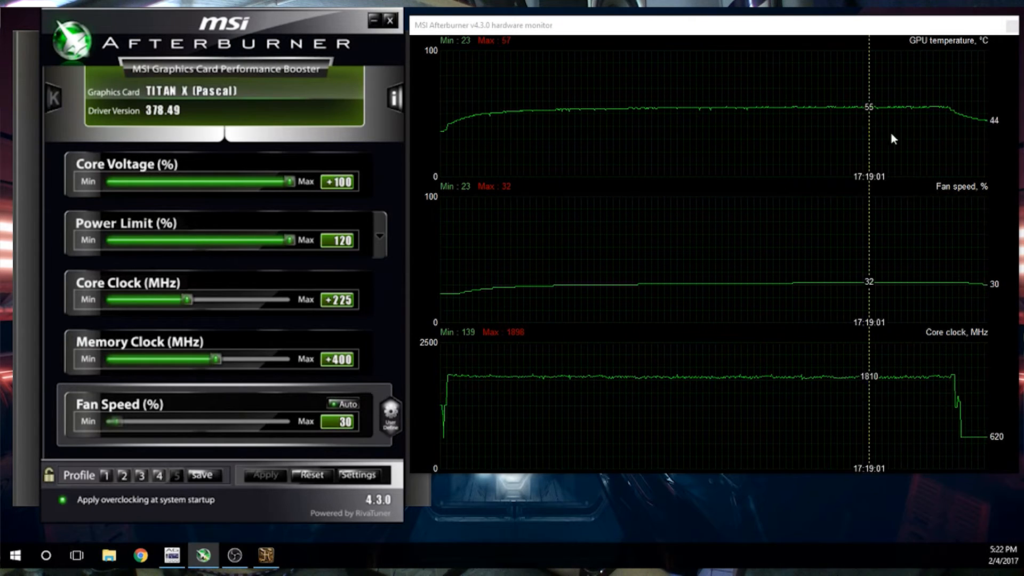
pyautogui.moveTo(416, 240)
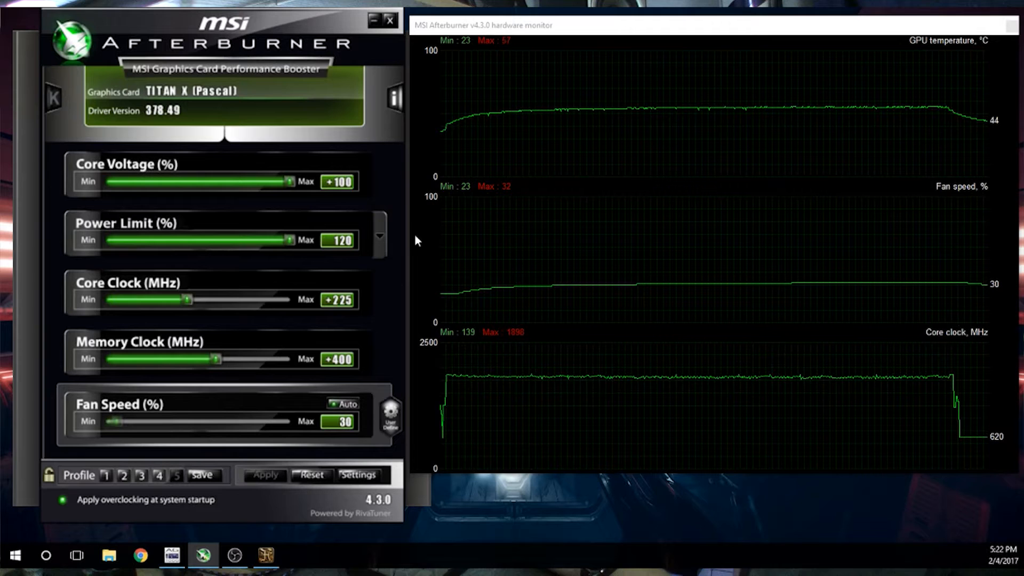